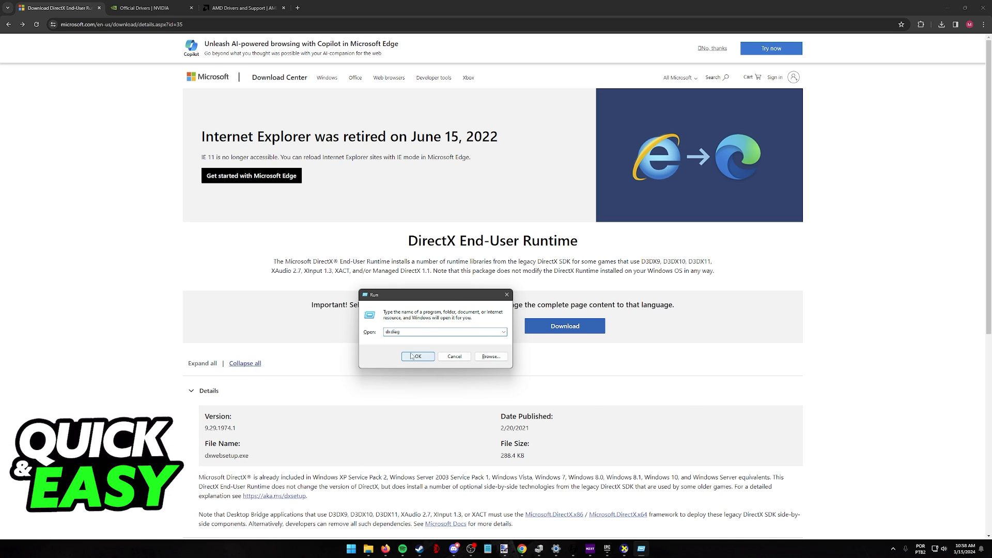
Step: Launch DxDiag from the Run dialog and read DirectX 12 on the System tab
{"action": "left_click", "coordinate": [416, 357]}
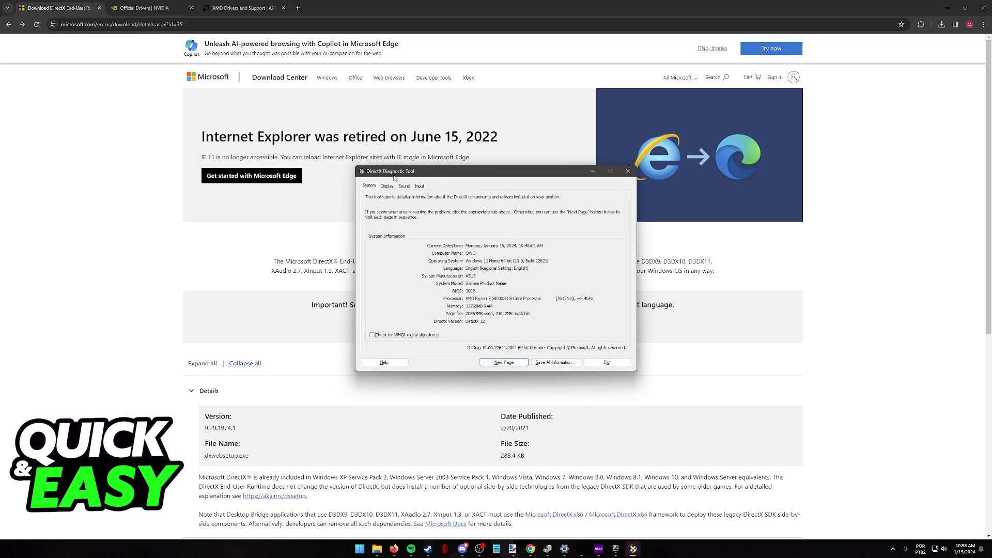
{"action": "mouse_move", "coordinate": [505, 271]}
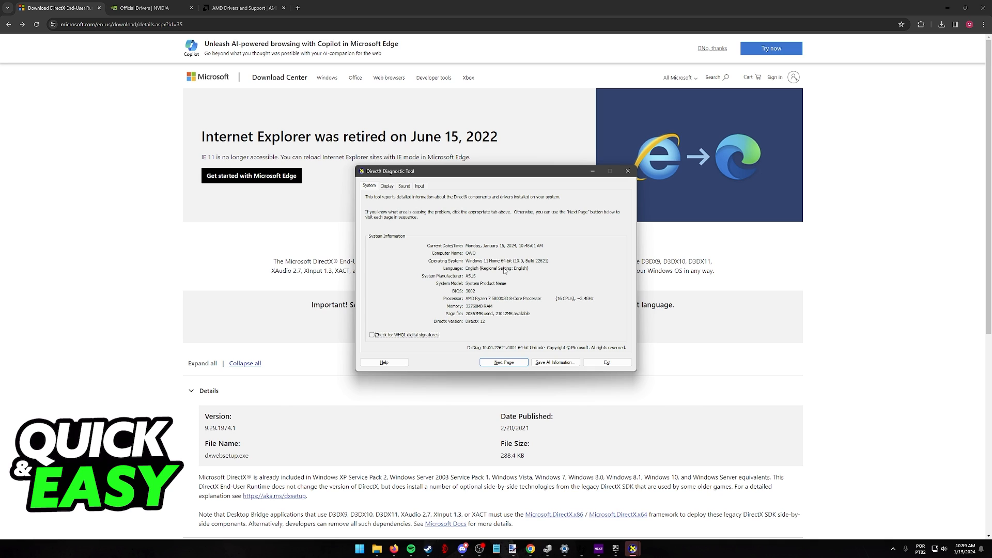
{"action": "mouse_move", "coordinate": [490, 329]}
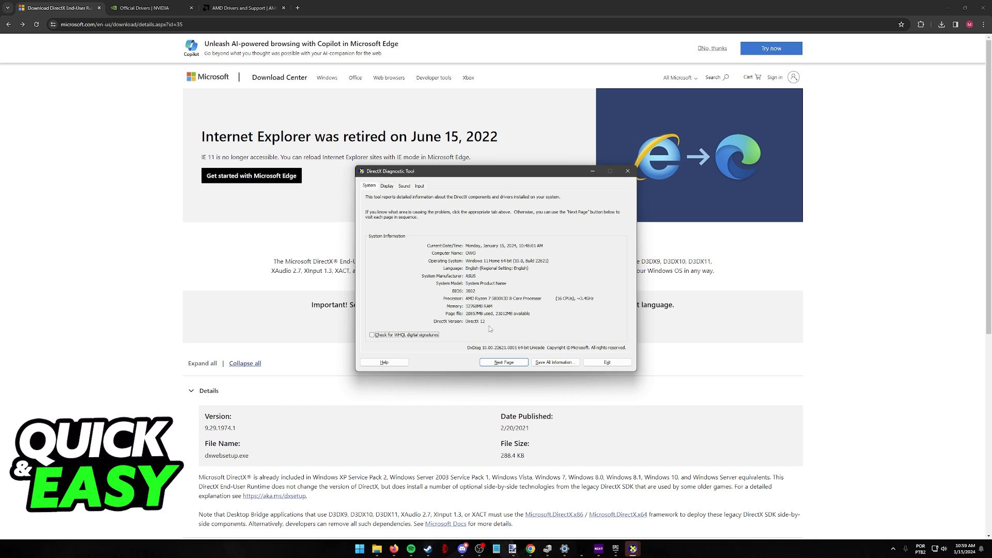
{"action": "mouse_move", "coordinate": [500, 325]}
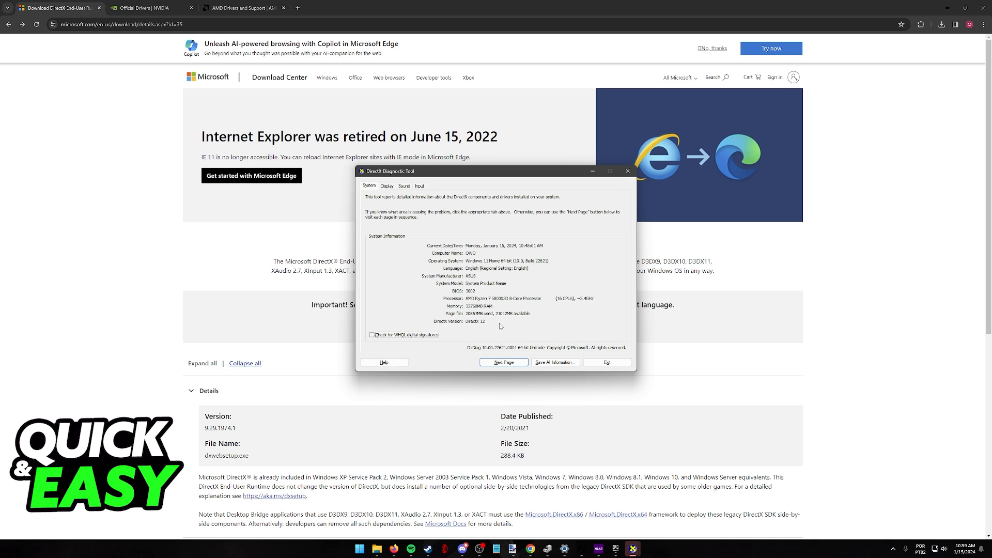
{"action": "mouse_move", "coordinate": [505, 323]}
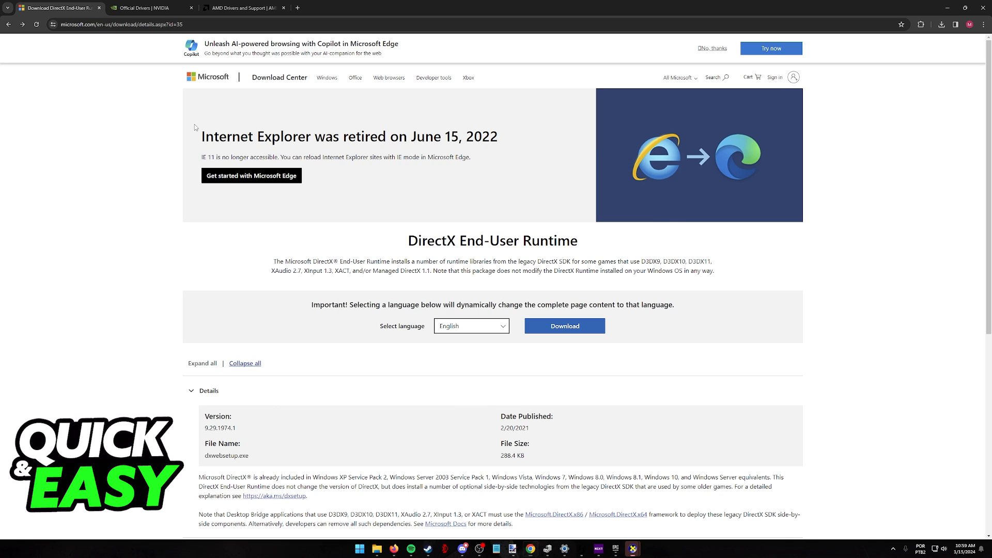
{"action": "mouse_move", "coordinate": [195, 129]}
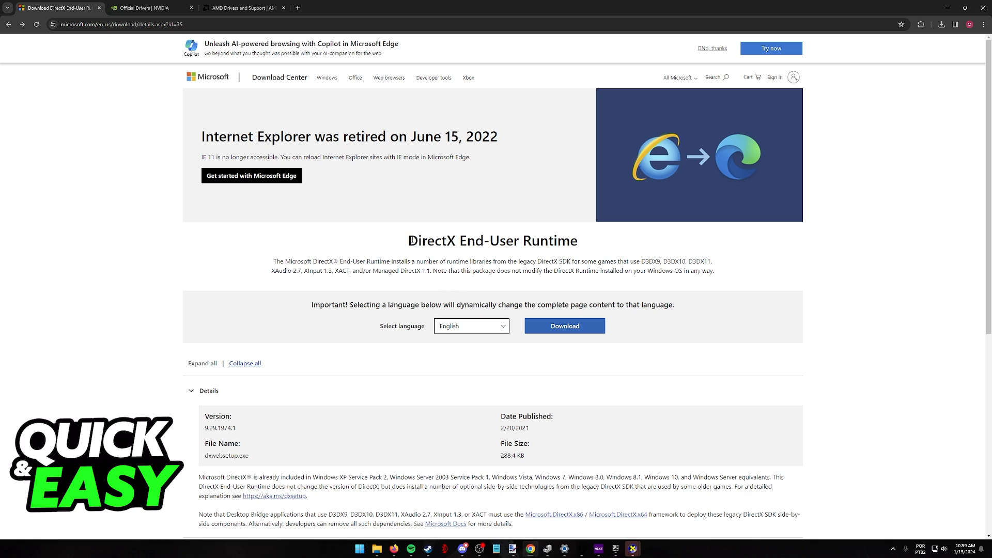
Step: Run the downloaded dxwebsetup.exe and reach the optional Bing Bar offer page
{"action": "double_click", "coordinate": [431, 241]}
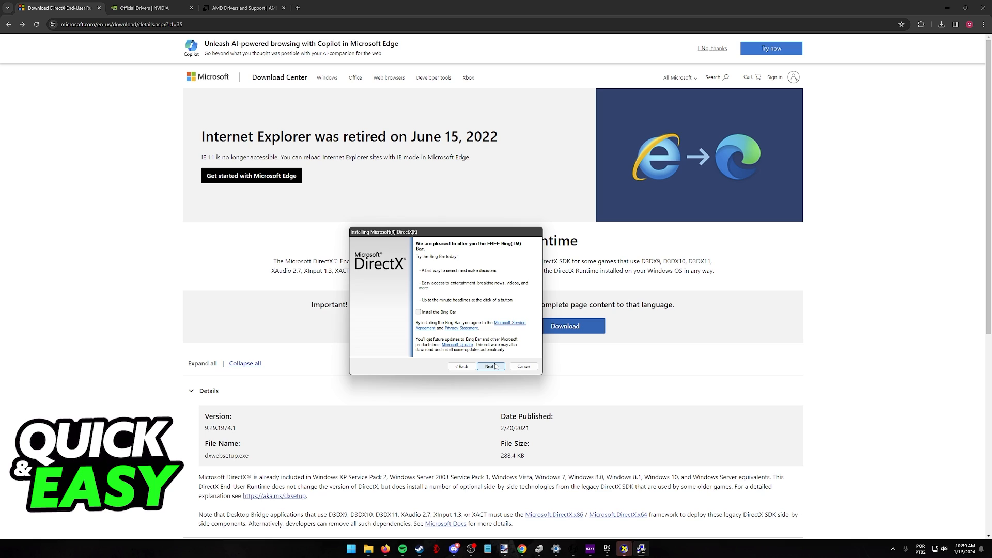
{"action": "mouse_move", "coordinate": [581, 279]}
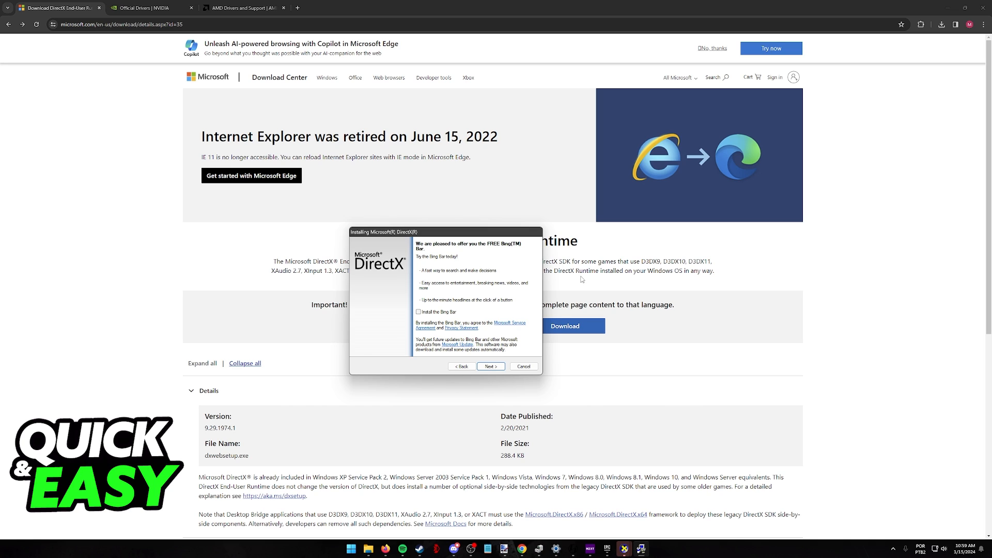
{"action": "mouse_move", "coordinate": [523, 366]}
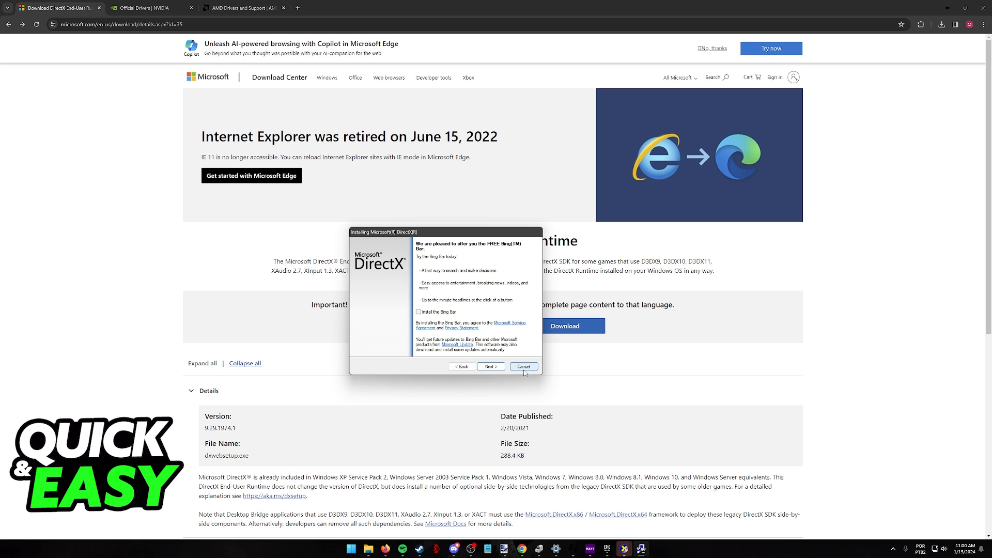
Step: Cancel the runtime installer and restore the DxDiag window showing DirectX 12
{"action": "left_click", "coordinate": [523, 365]}
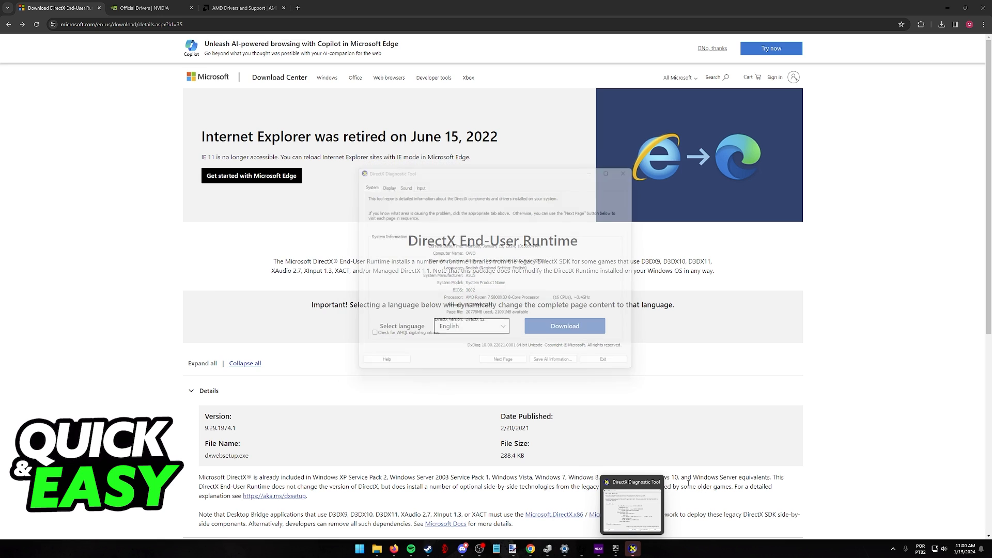
{"action": "left_click", "coordinate": [632, 507]}
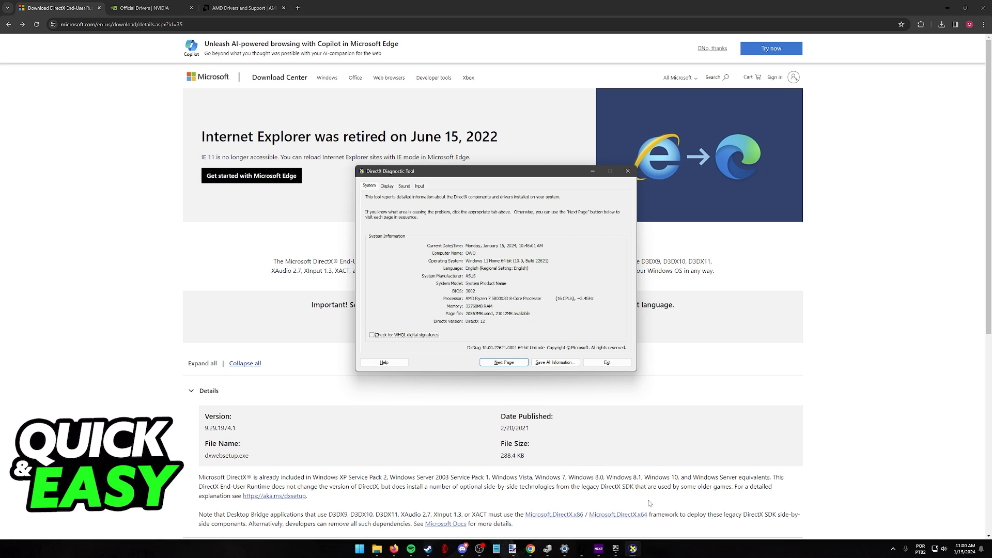